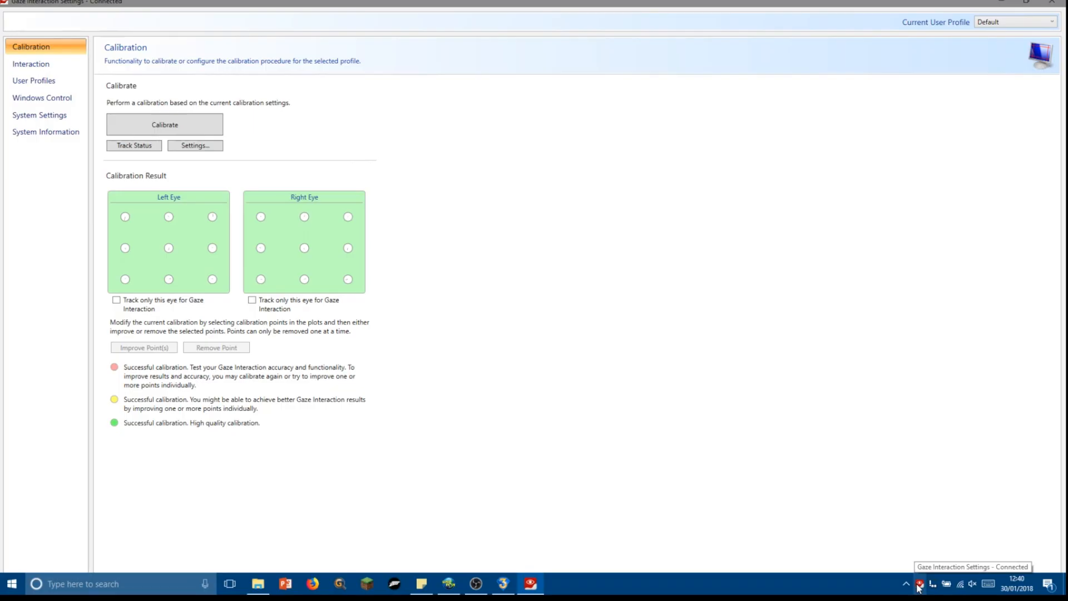
mouse_move(882, 527)
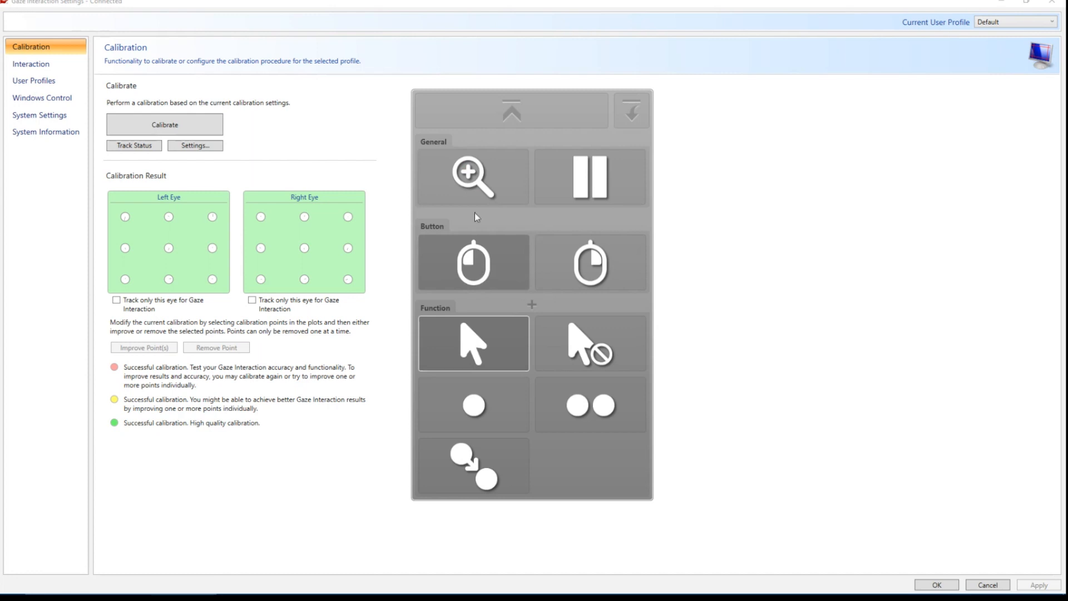
Confirm Blink activation with red-dot feedback, then return to the Calibration page.
left_click(30, 64)
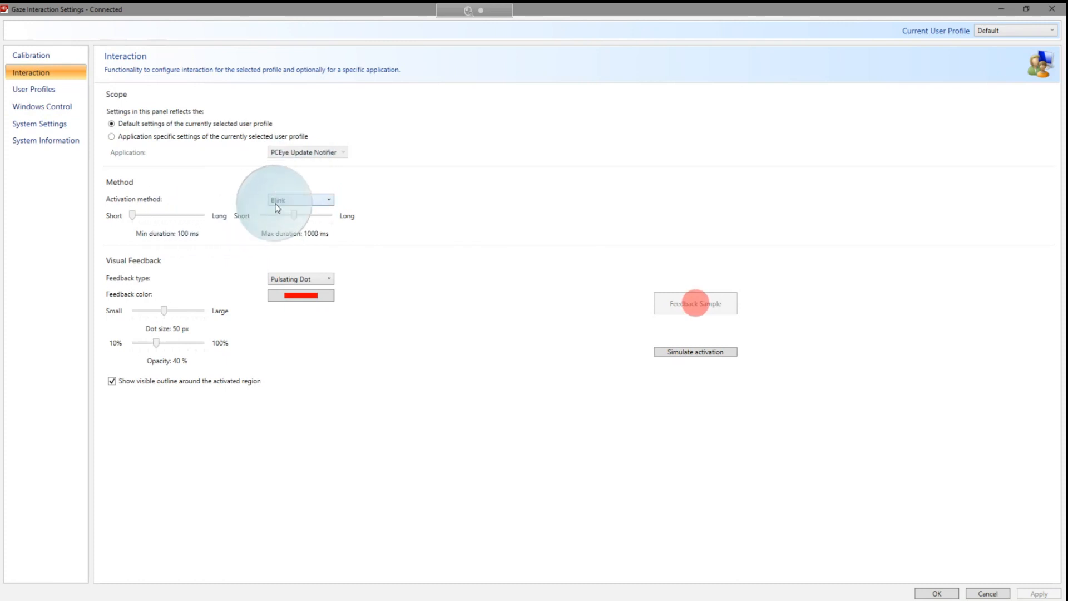
left_click(32, 56)
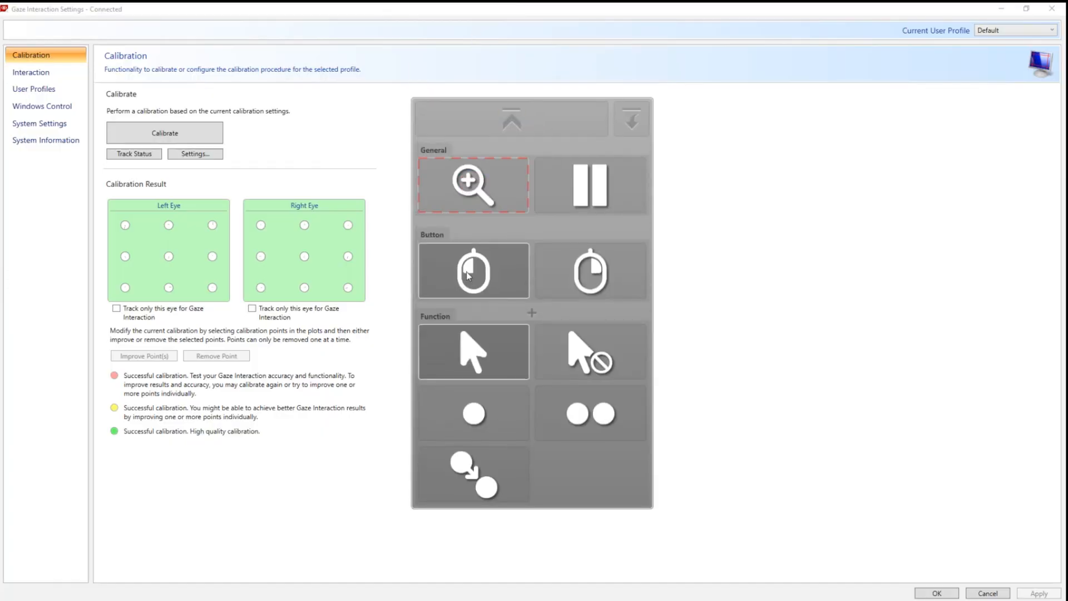